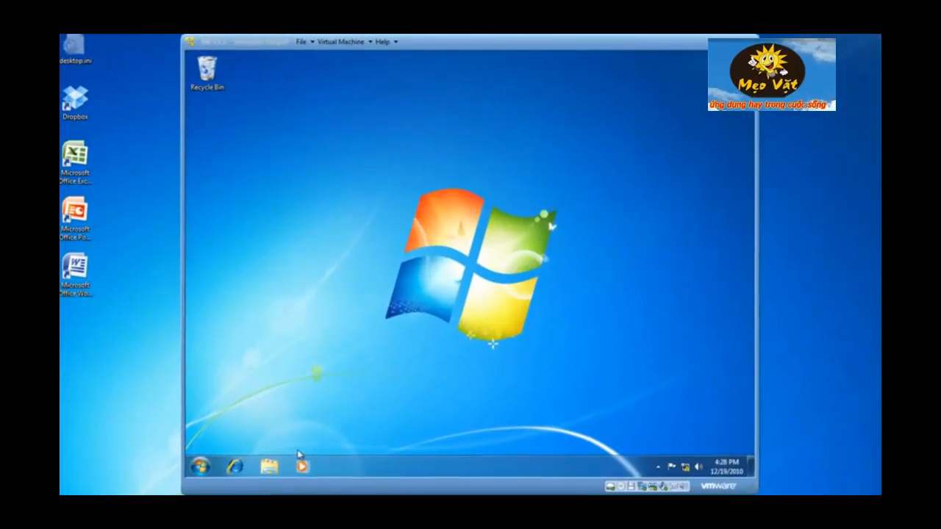
# - Reach Devices and Printers via Hardware and Sound and select the Brickhouse Labs Canon printer
pyautogui.click(200, 466)
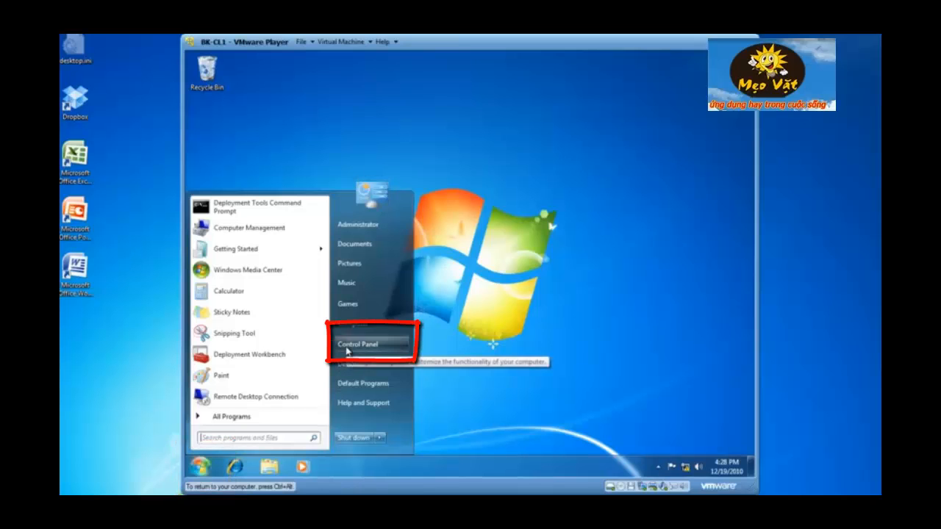
pyautogui.click(368, 344)
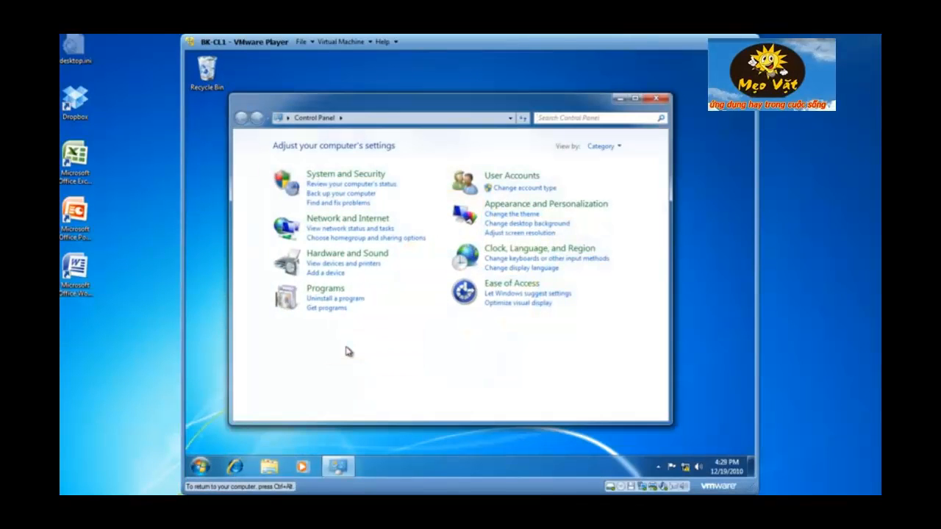
pyautogui.moveTo(347, 253)
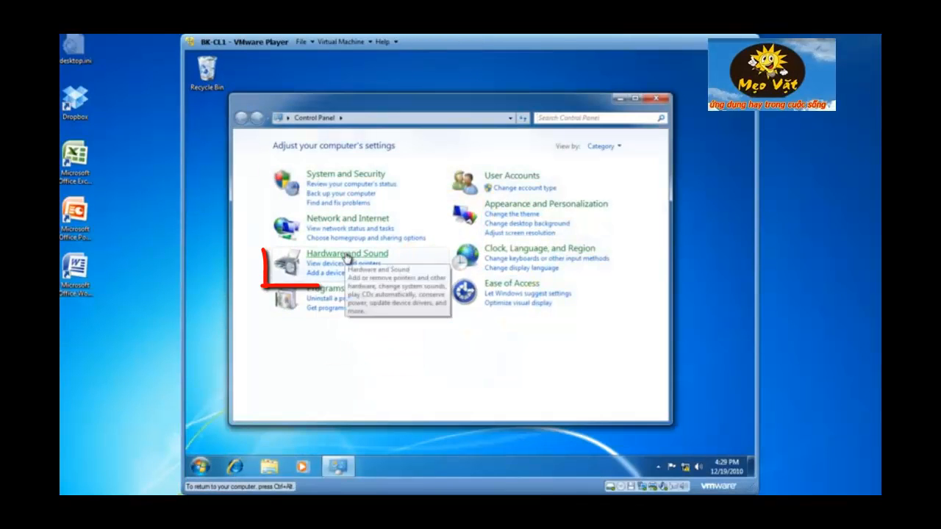
pyautogui.click(347, 253)
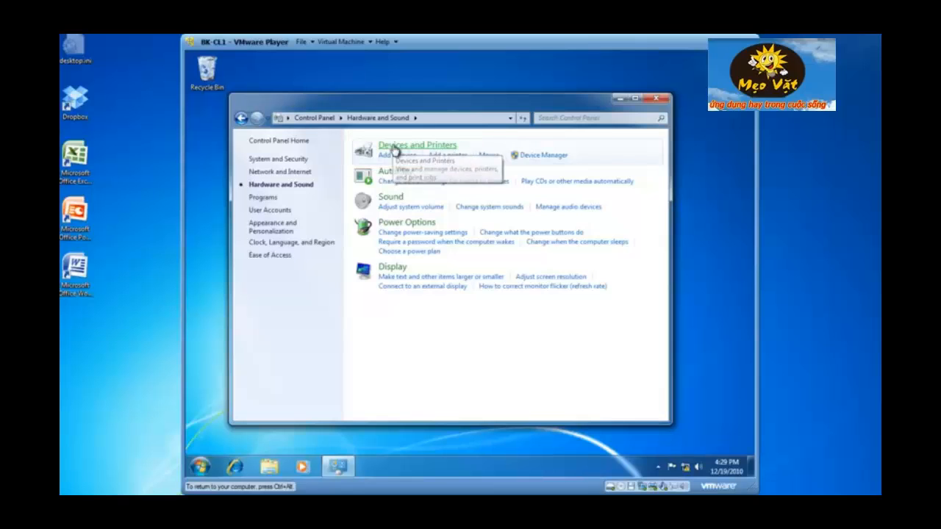
pyautogui.click(417, 145)
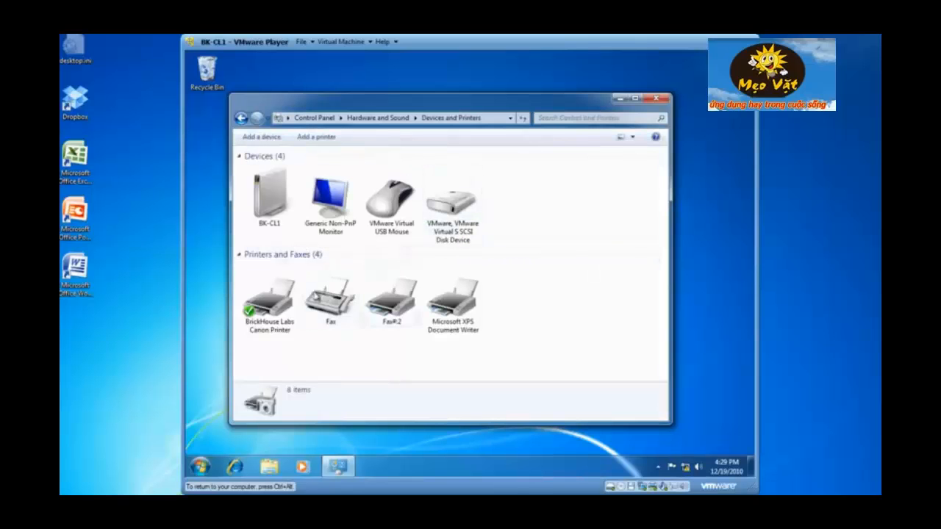
pyautogui.moveTo(321, 363)
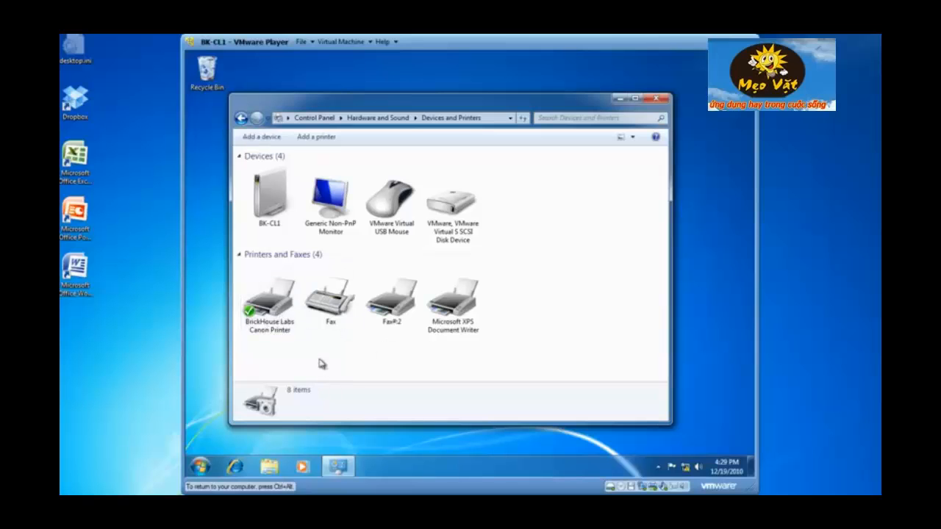
pyautogui.moveTo(273, 341)
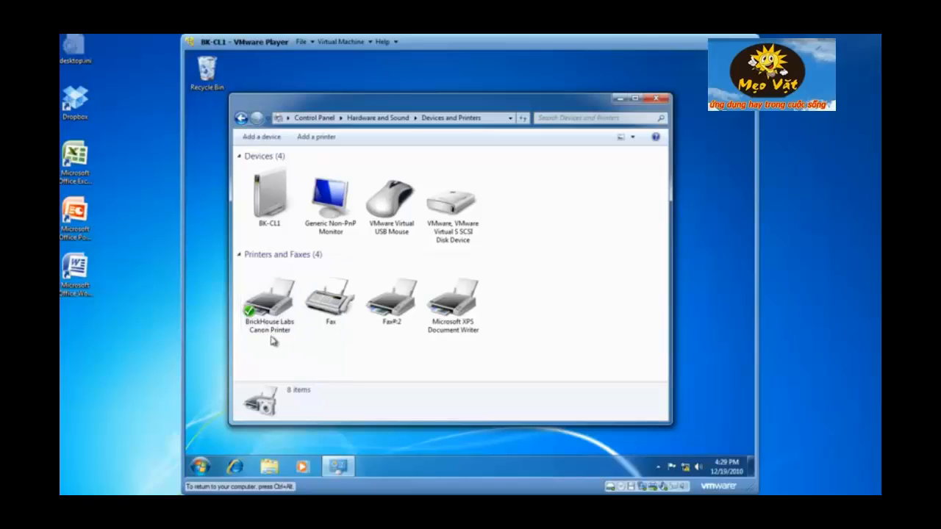
pyautogui.click(269, 297)
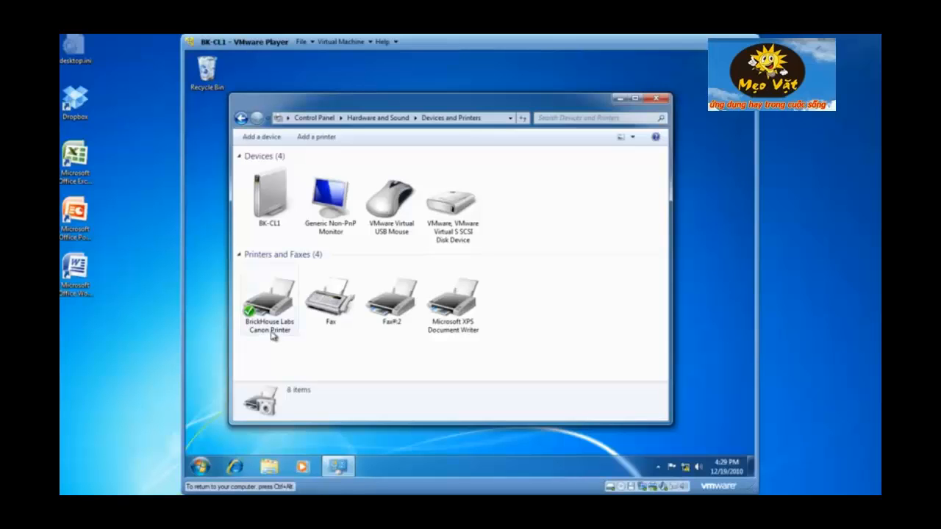
pyautogui.moveTo(272, 304)
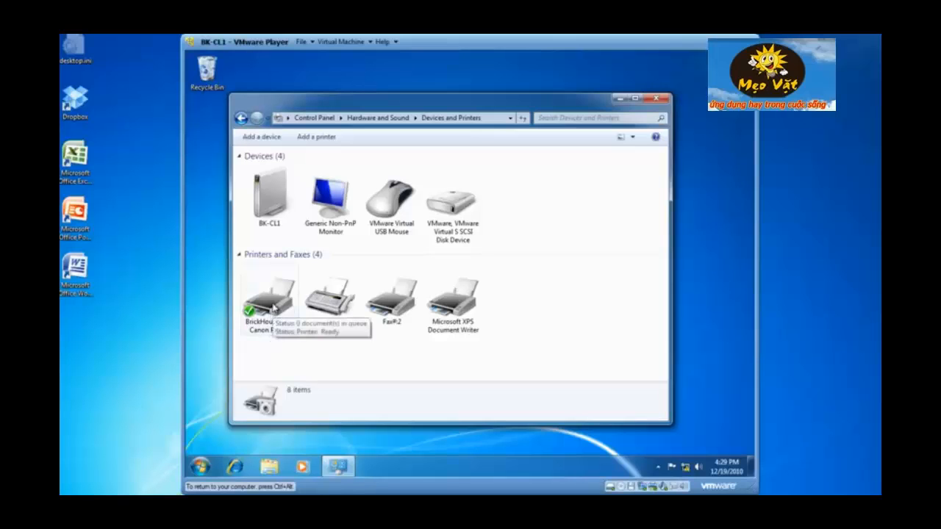
# - Enable 'Share this printer' in the Canon printer's Sharing settings, keeping its own name as share name
pyautogui.rightClick(267, 294)
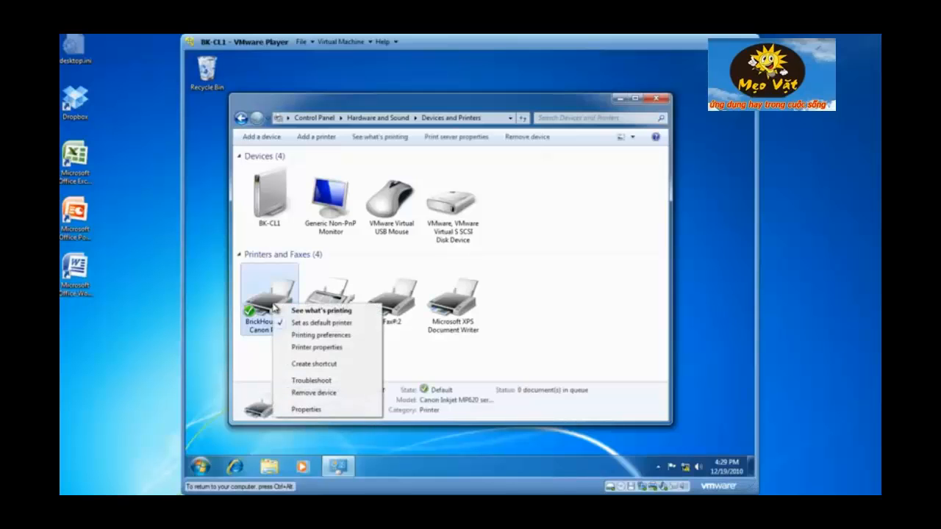
pyautogui.moveTo(321, 350)
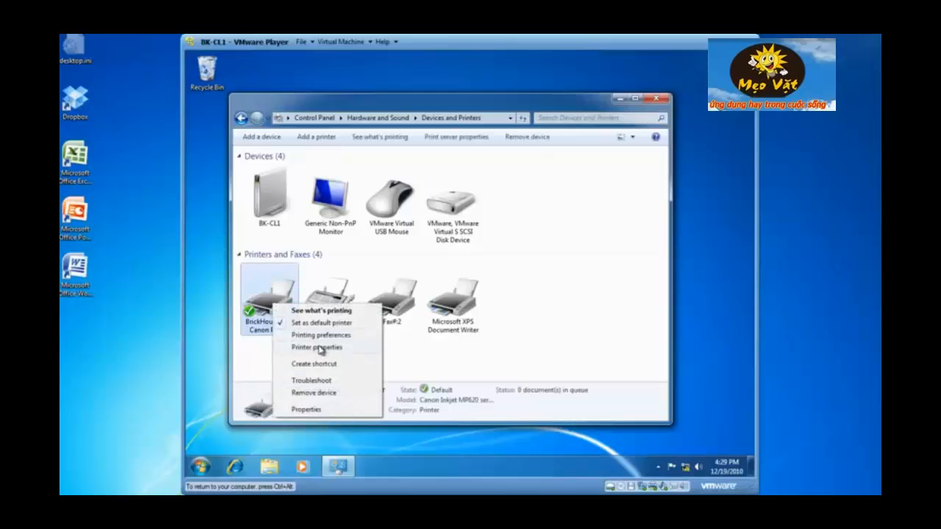
pyautogui.click(317, 347)
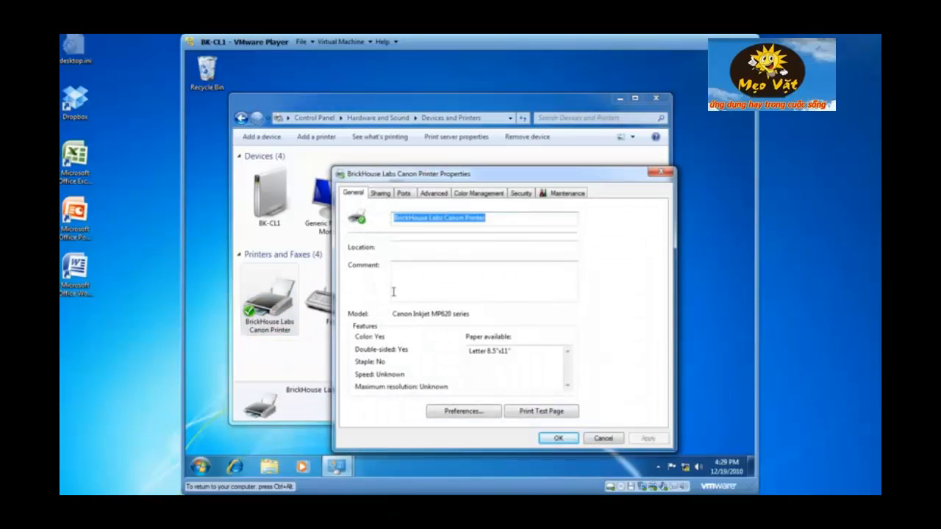
pyautogui.moveTo(381, 286)
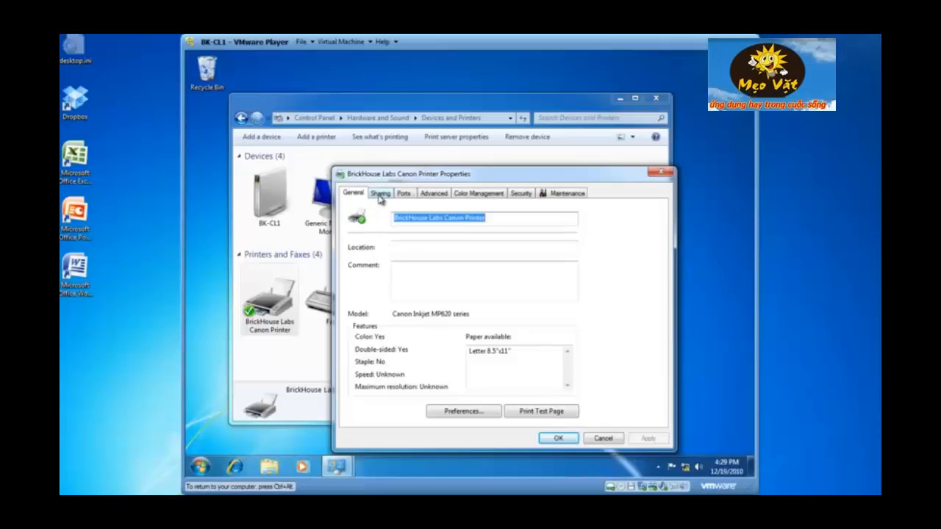
pyautogui.click(380, 193)
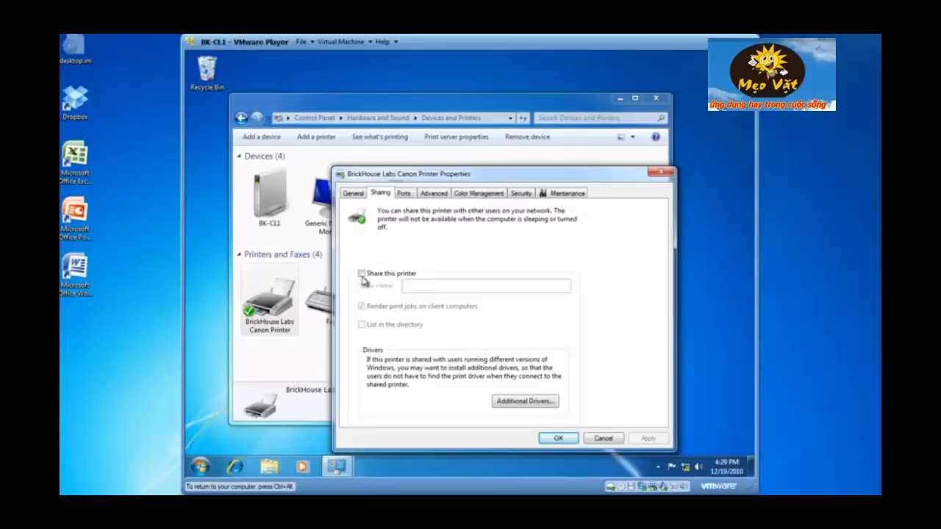
pyautogui.click(361, 273)
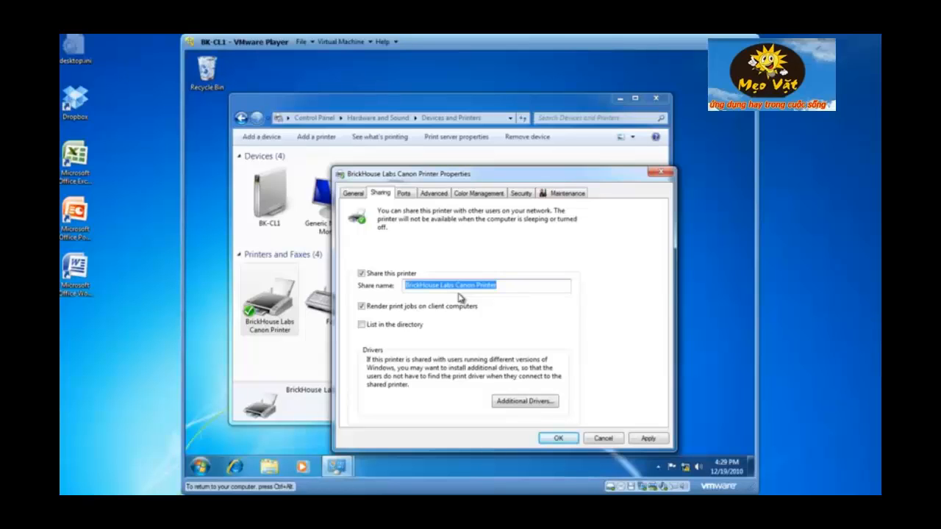
pyautogui.moveTo(477, 400)
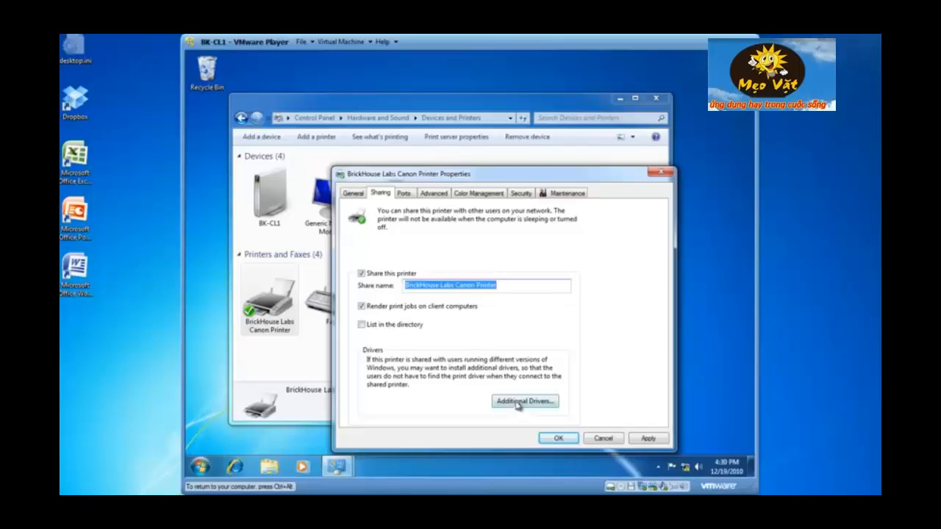
pyautogui.click(524, 402)
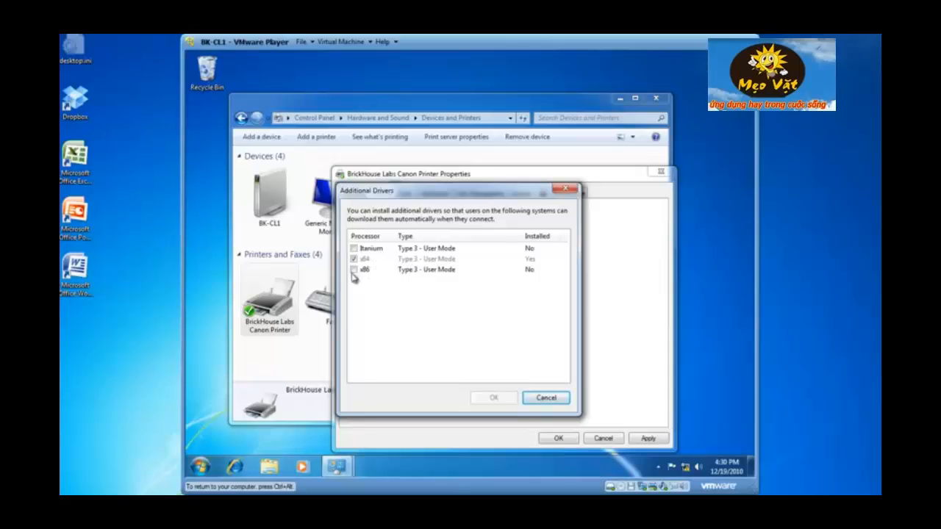
pyautogui.moveTo(488, 280)
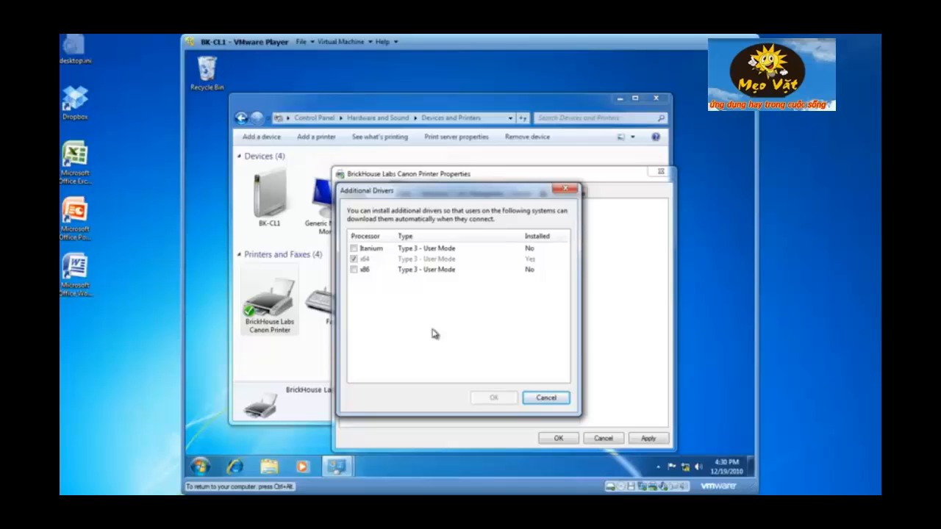
pyautogui.click(545, 397)
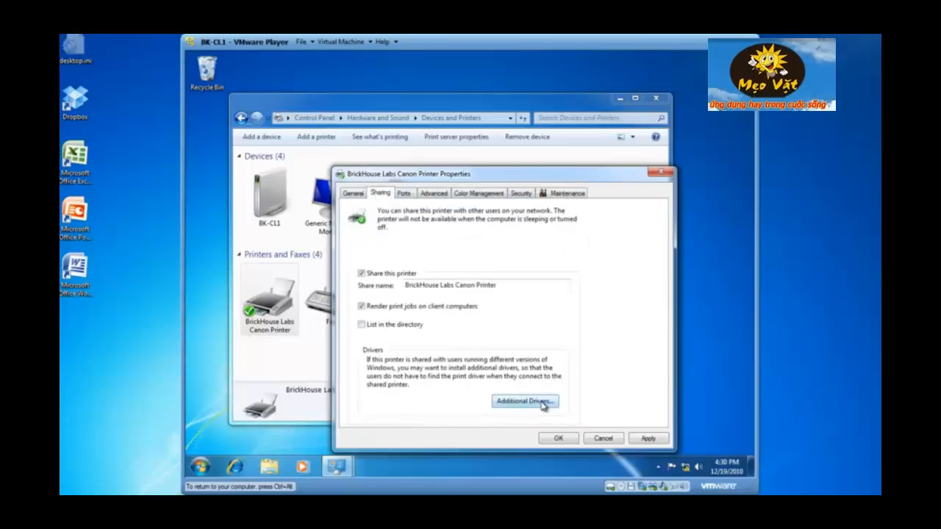
pyautogui.moveTo(559, 438)
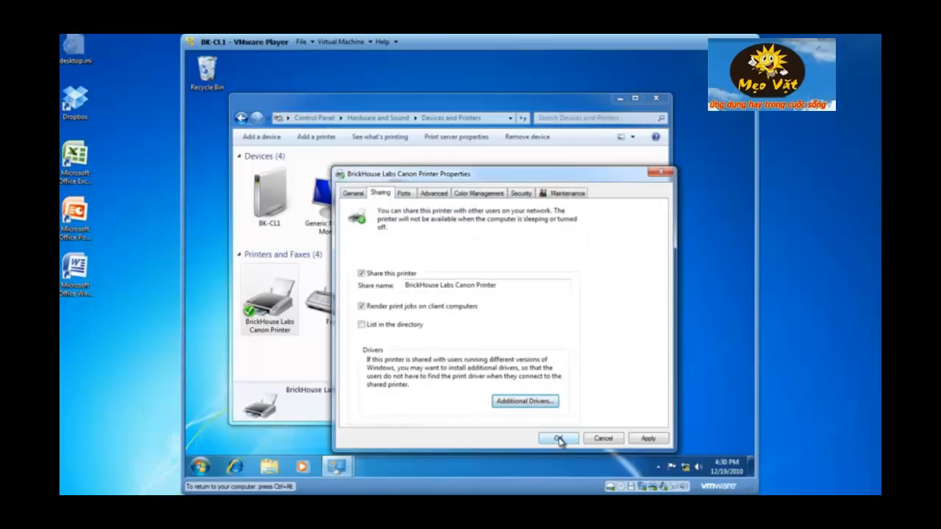
pyautogui.click(557, 438)
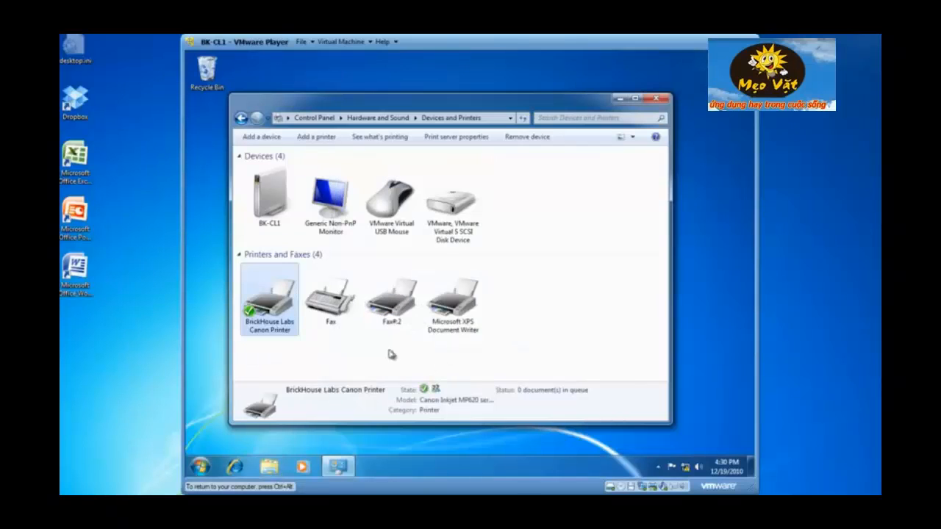
pyautogui.moveTo(350, 352)
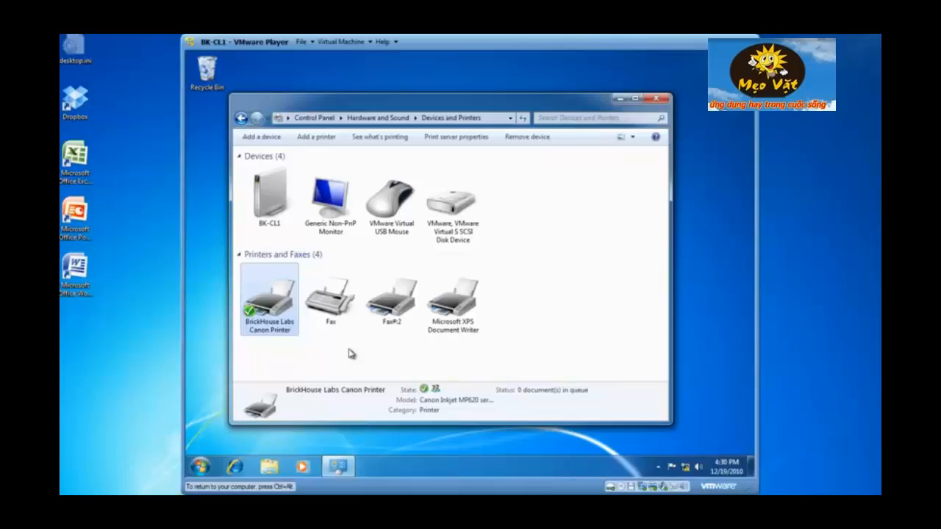
pyautogui.moveTo(320, 337)
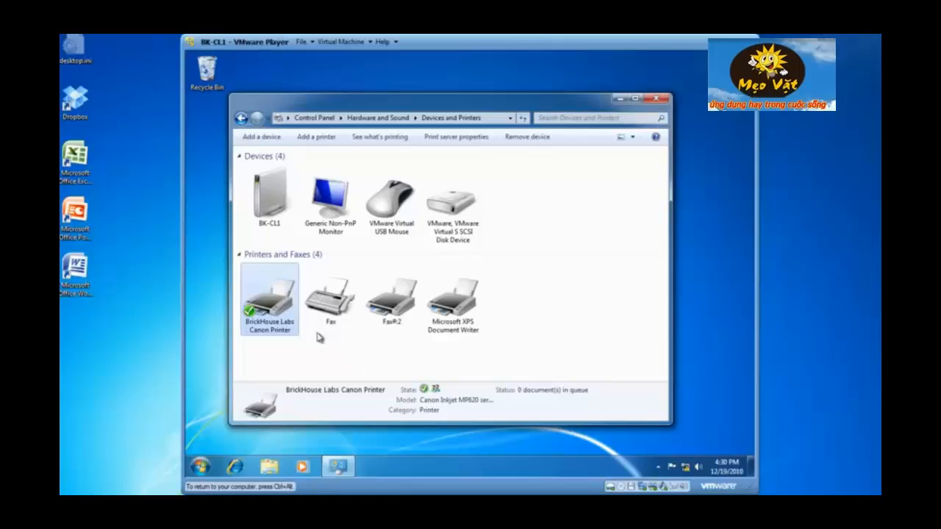
pyautogui.moveTo(299, 332)
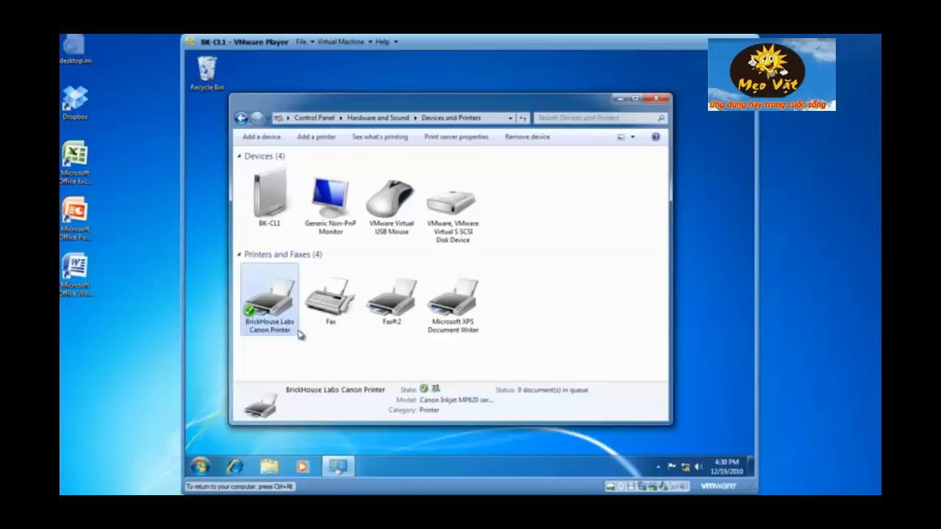
pyautogui.rightClick(269, 297)
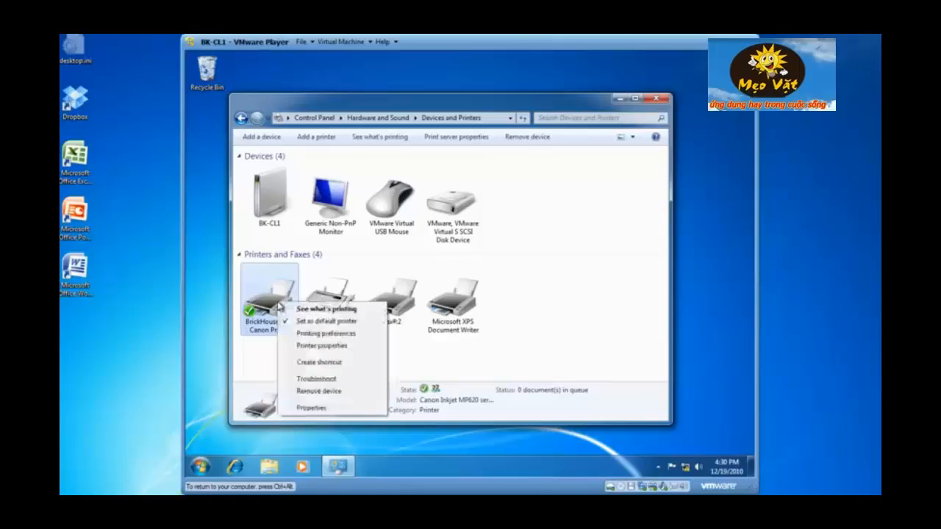
pyautogui.moveTo(305, 345)
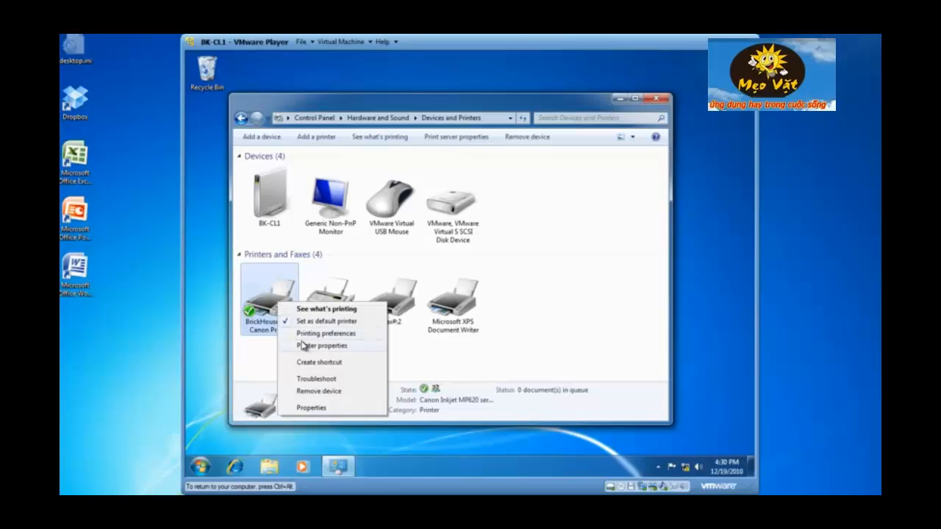
pyautogui.click(323, 345)
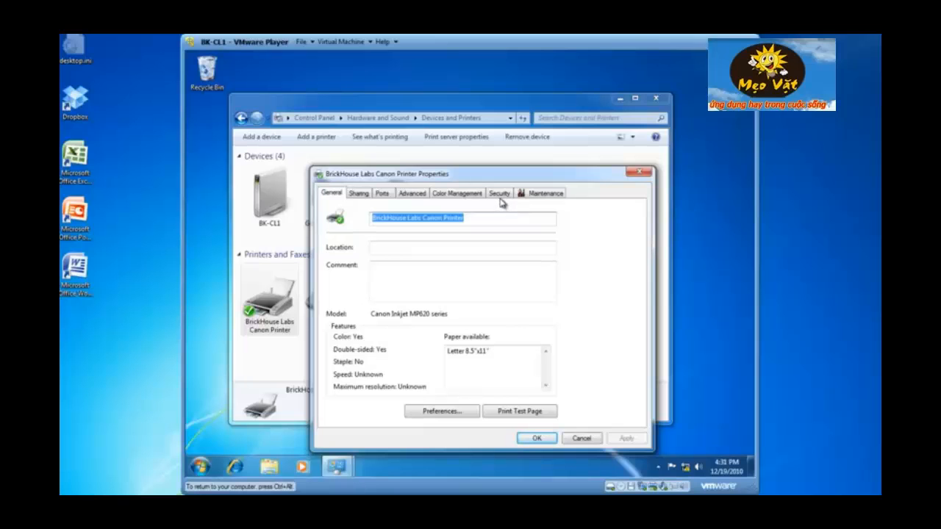
pyautogui.click(498, 192)
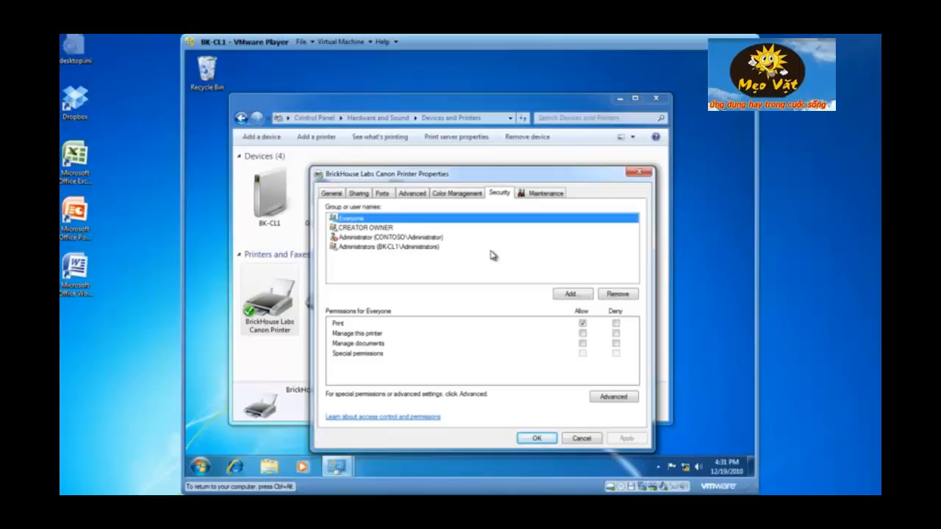
pyautogui.moveTo(433, 272)
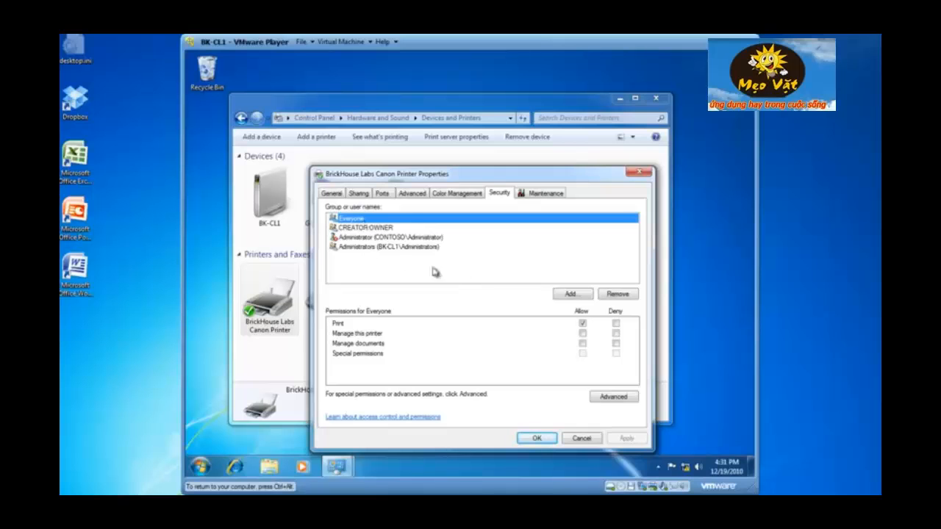
pyautogui.moveTo(503, 326)
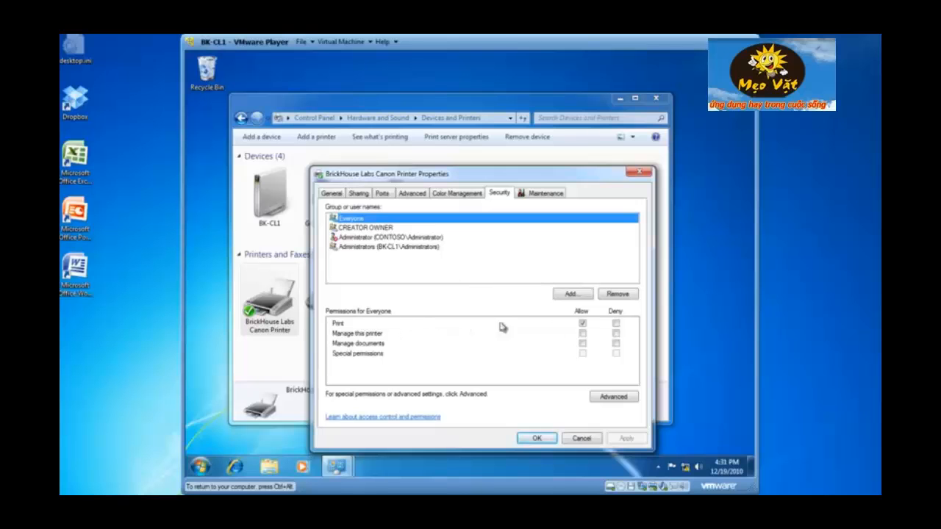
pyautogui.moveTo(397, 247)
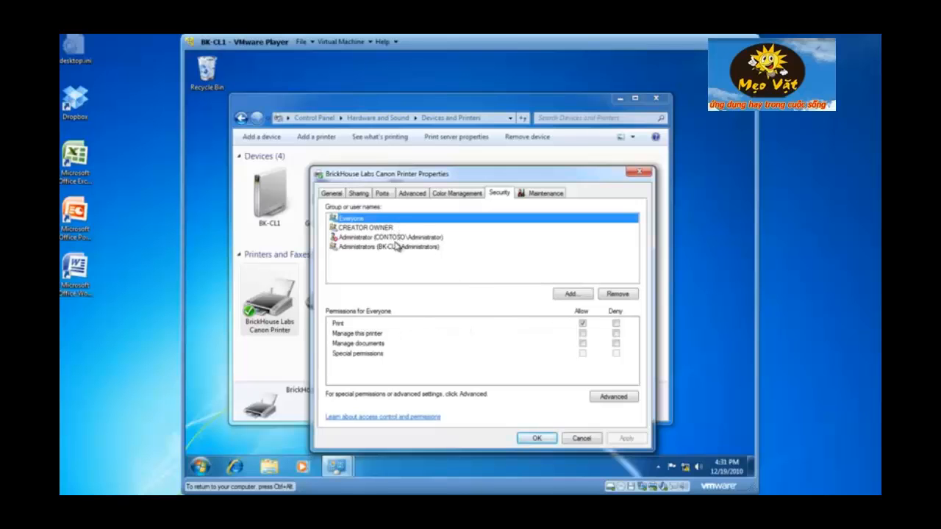
pyautogui.click(388, 237)
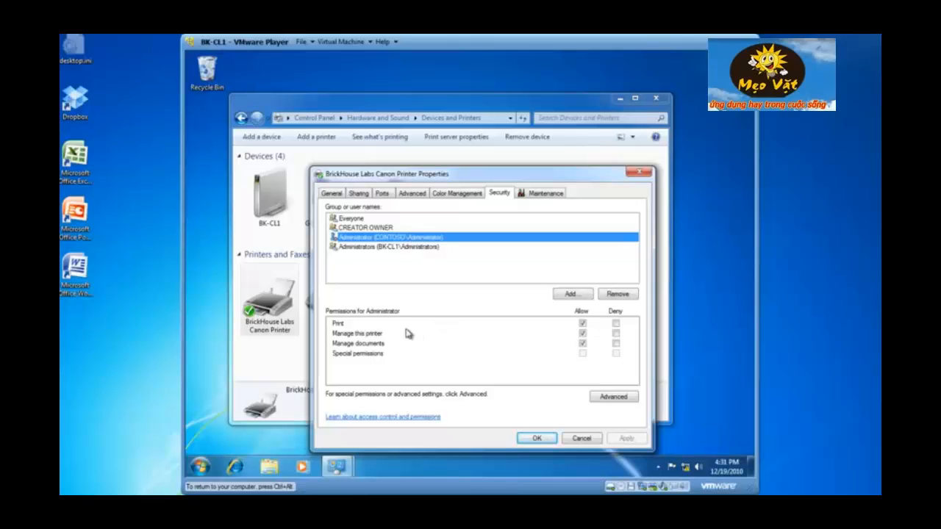
pyautogui.moveTo(397, 341)
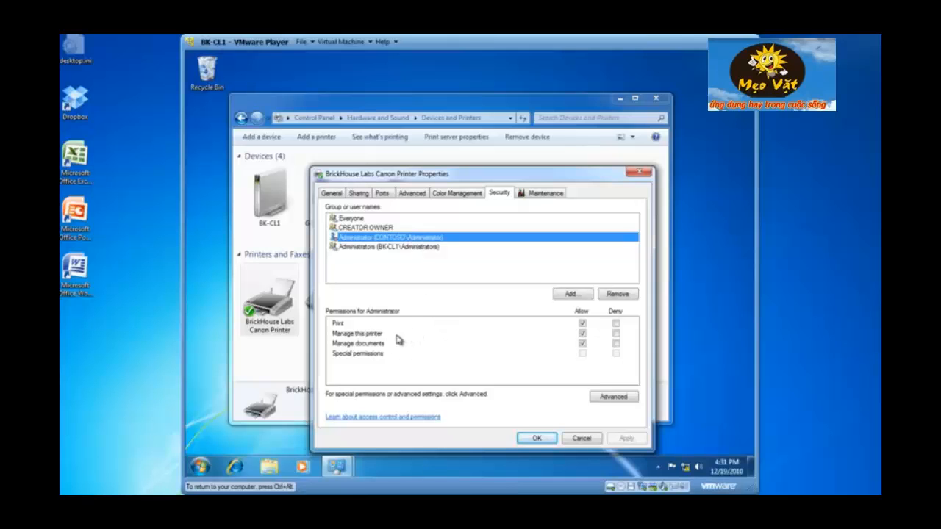
pyautogui.moveTo(547, 344)
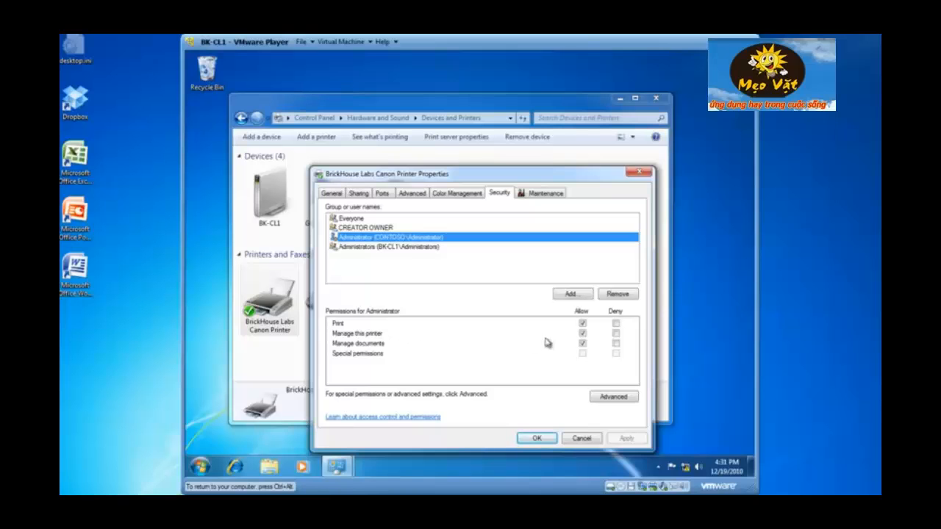
pyautogui.moveTo(572, 350)
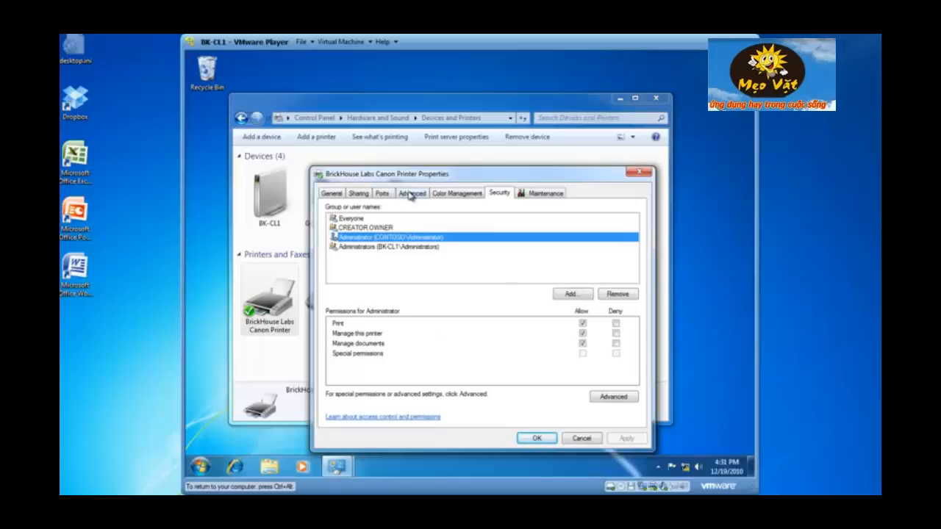
pyautogui.click(411, 192)
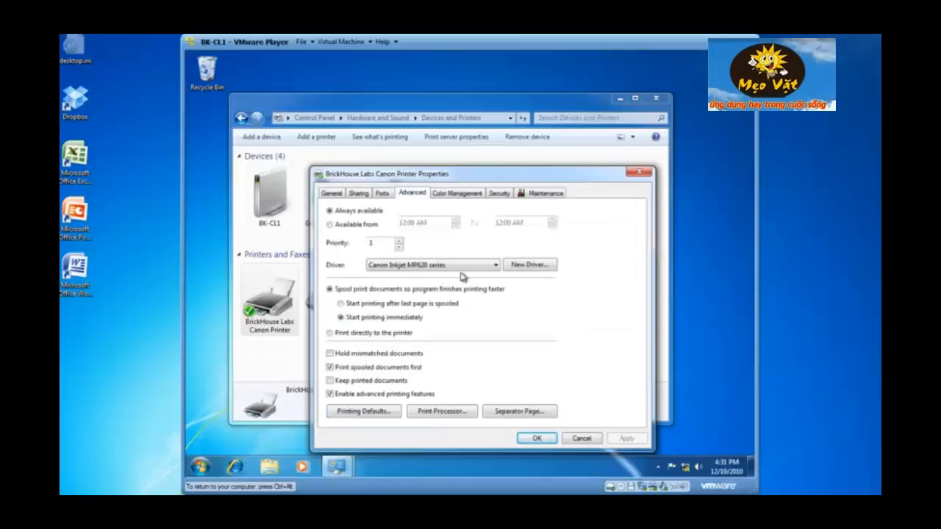
pyautogui.moveTo(501, 365)
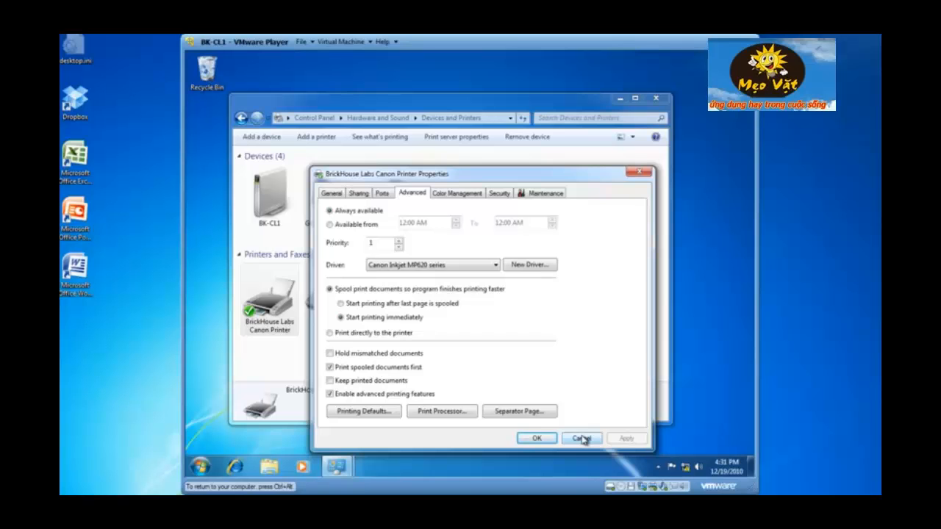
pyautogui.click(506, 192)
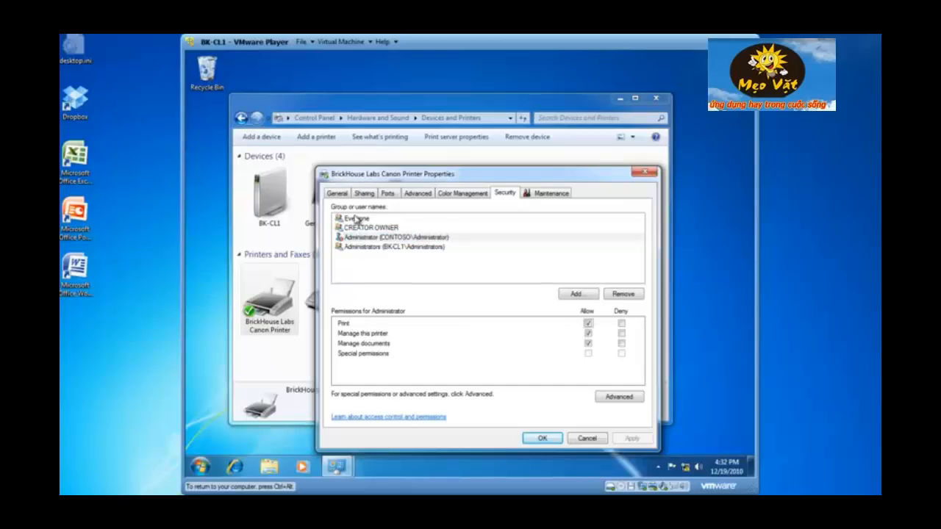
pyautogui.click(355, 218)
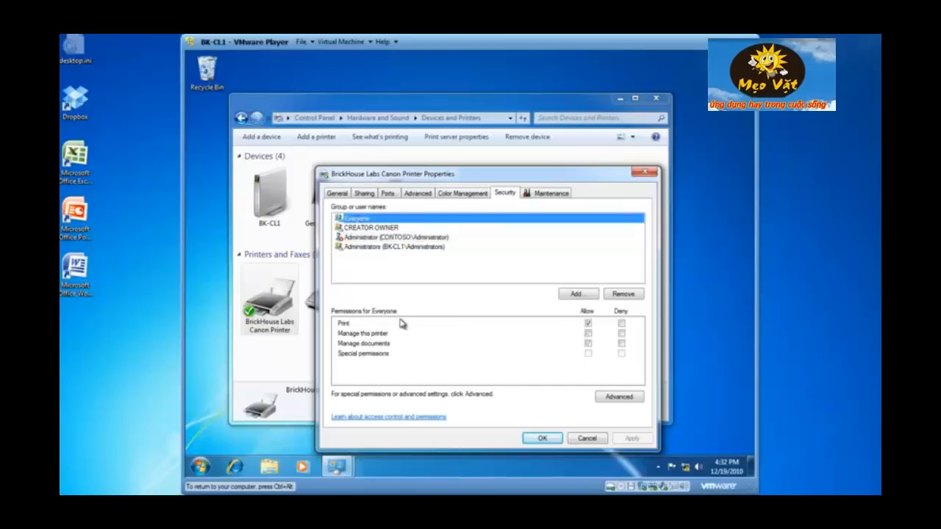
pyautogui.moveTo(361, 259)
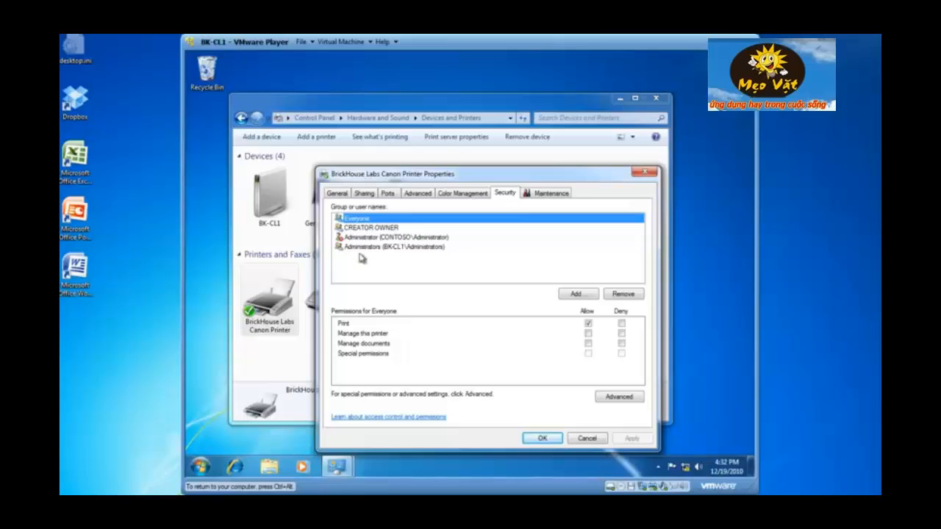
pyautogui.click(394, 237)
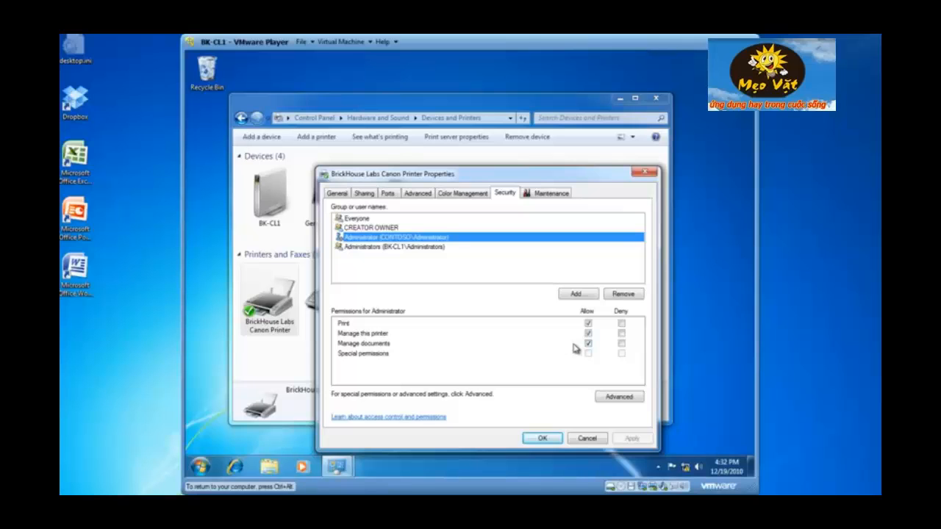
pyautogui.moveTo(441, 338)
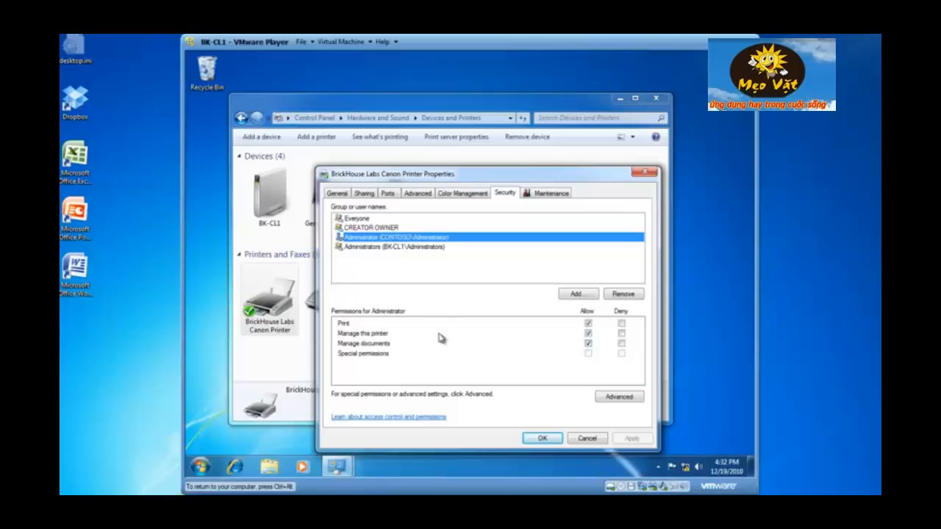
pyautogui.moveTo(364, 219)
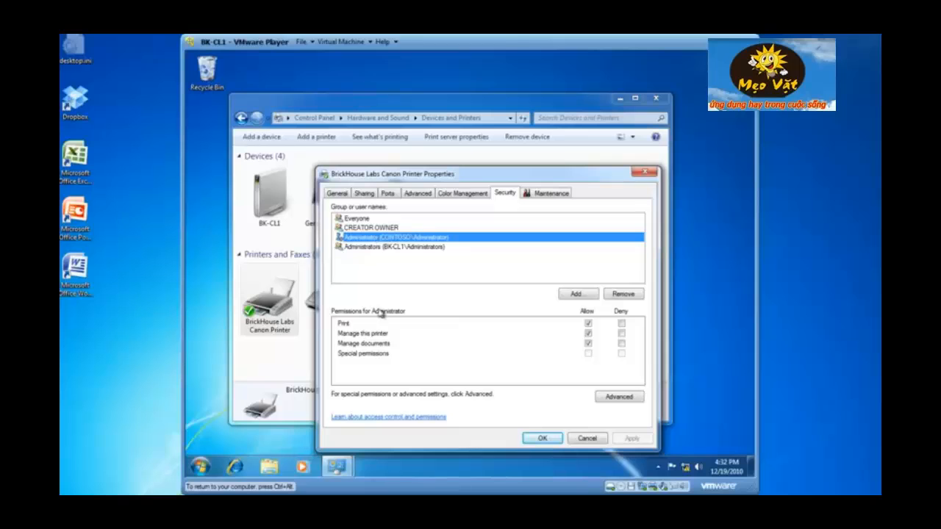
pyautogui.moveTo(551, 338)
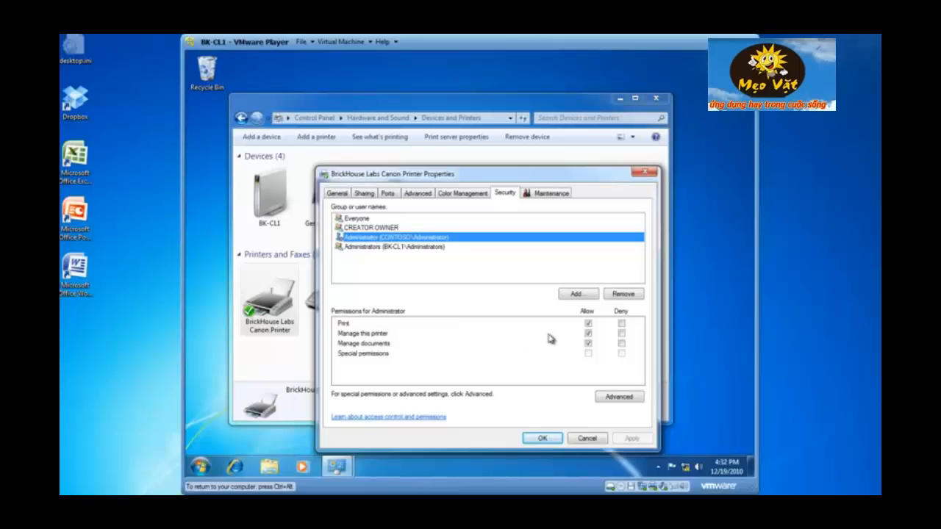
pyautogui.moveTo(576, 302)
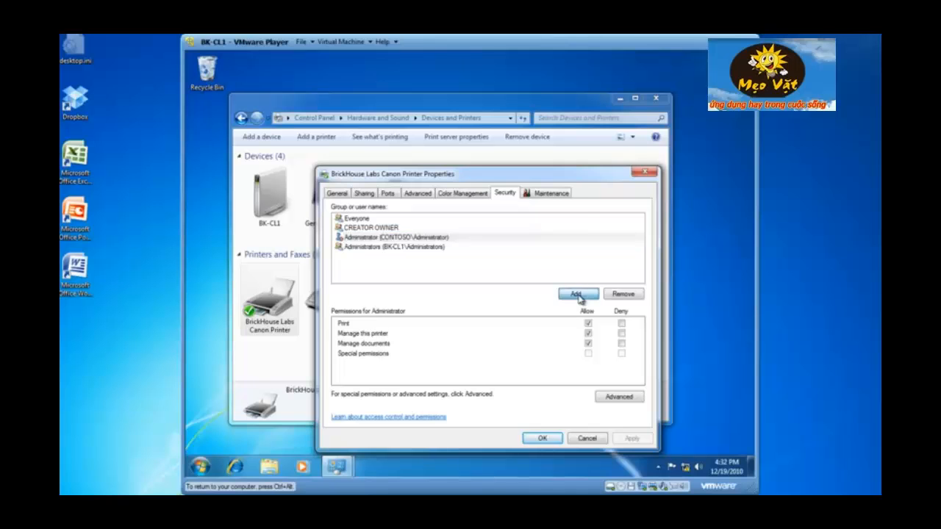
# - Add 'domain users' to the security list, verified with Check Names, and select Everyone for removal
pyautogui.click(576, 294)
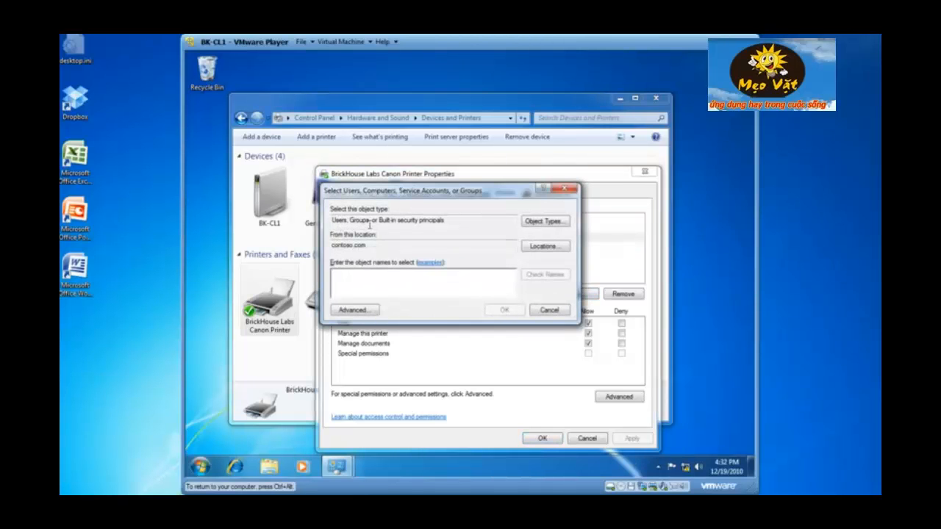
pyautogui.moveTo(411, 252)
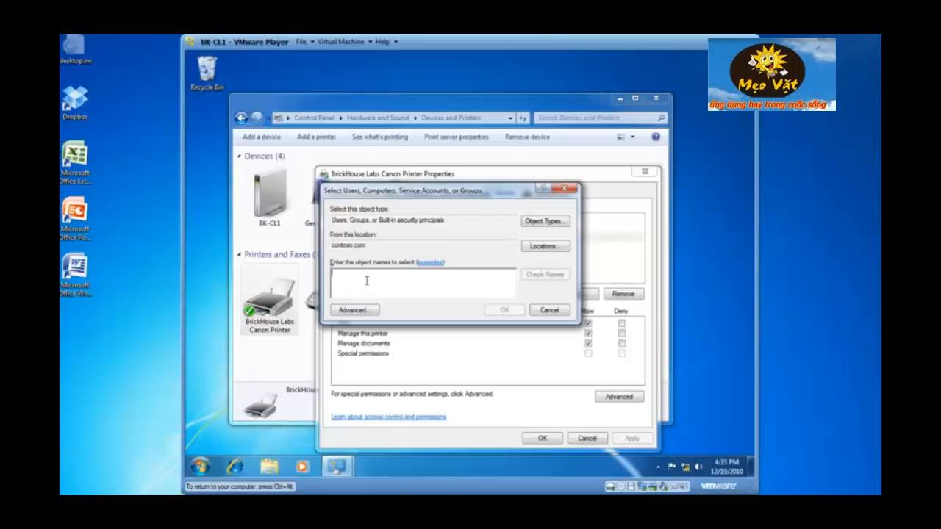
pyautogui.write('domain users')
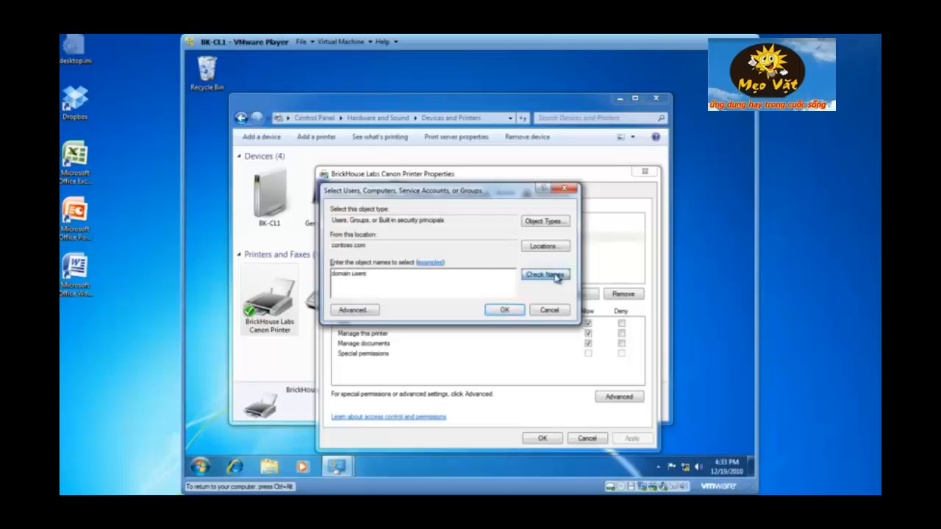
pyautogui.click(502, 309)
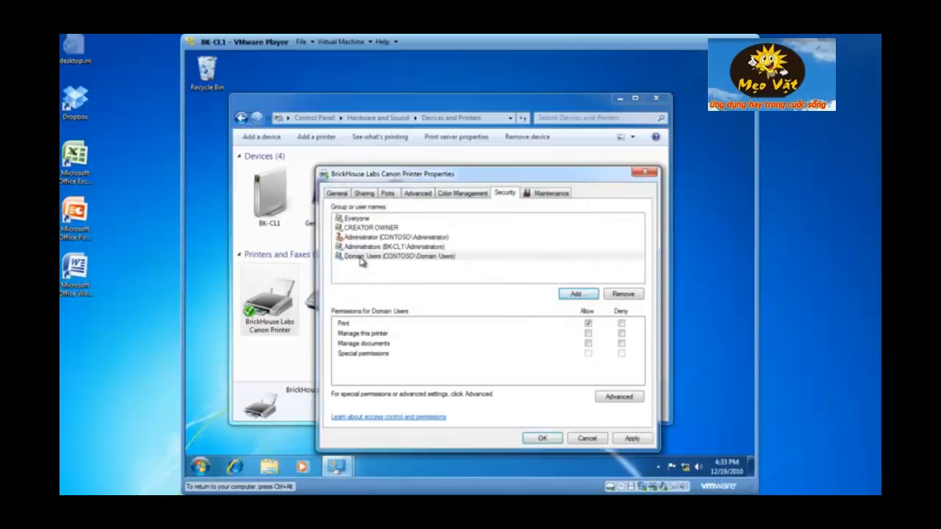
pyautogui.click(397, 255)
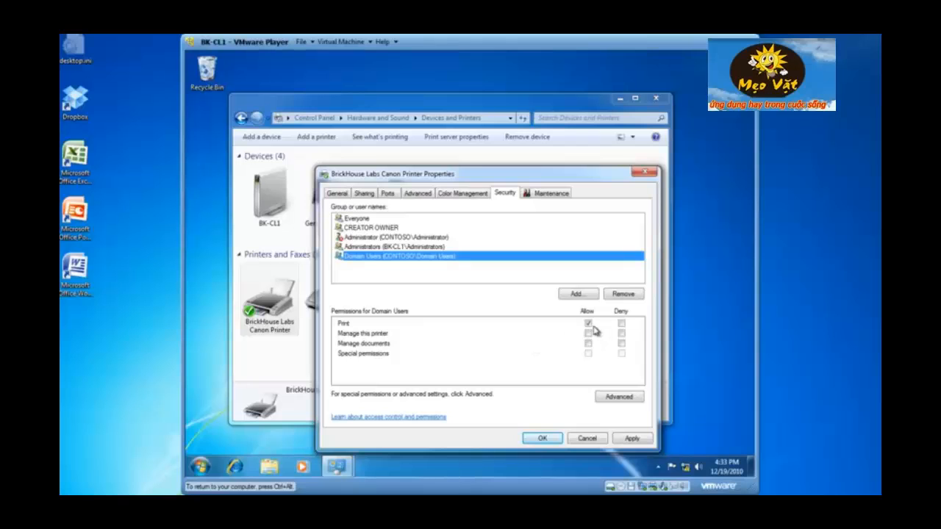
pyautogui.click(356, 217)
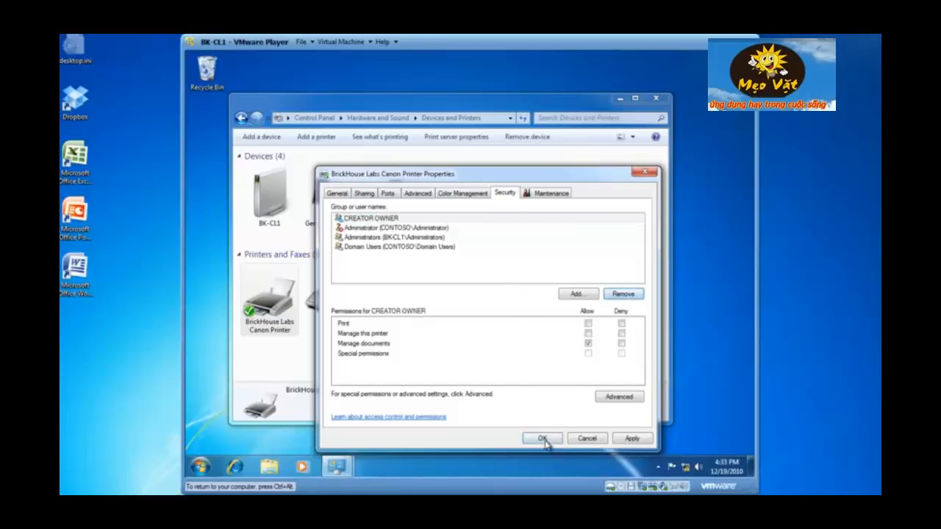
# - Confirm the new permissions with OK, returning to the Devices and Printers list
pyautogui.click(543, 438)
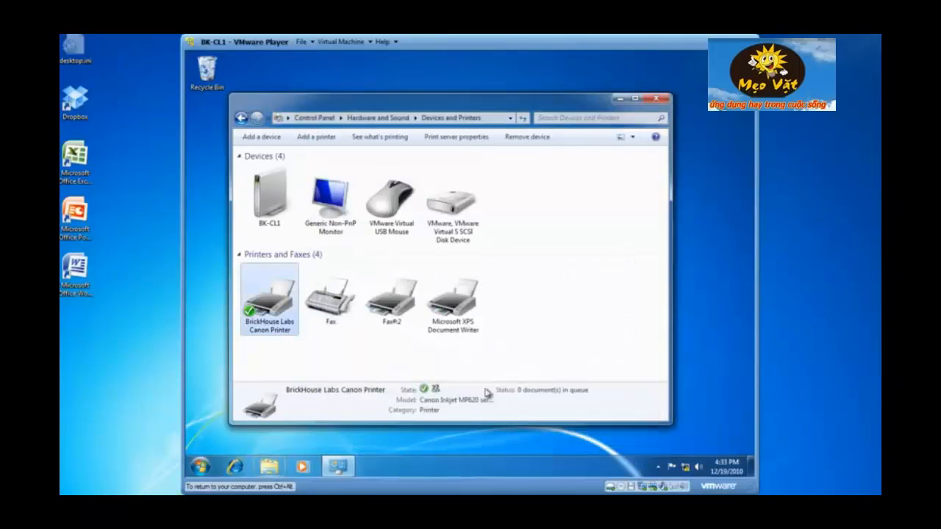
pyautogui.moveTo(418, 347)
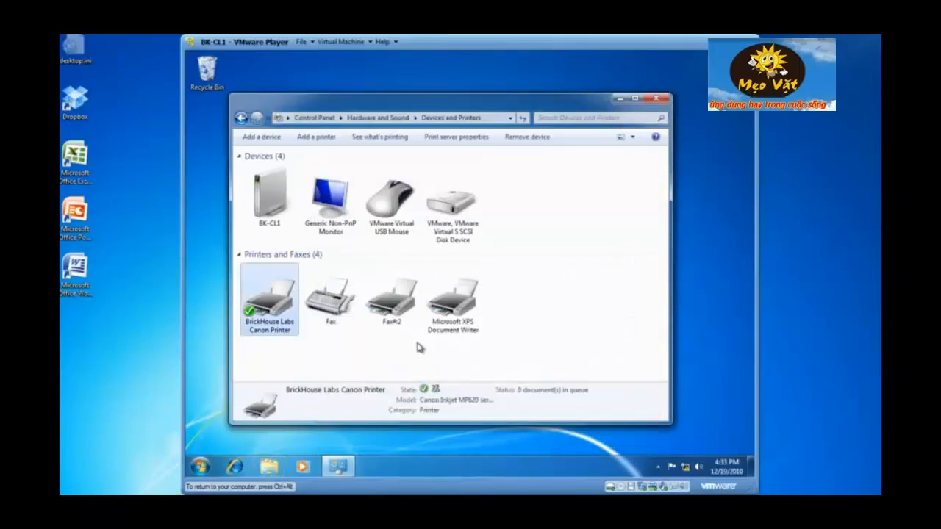
pyautogui.moveTo(573, 347)
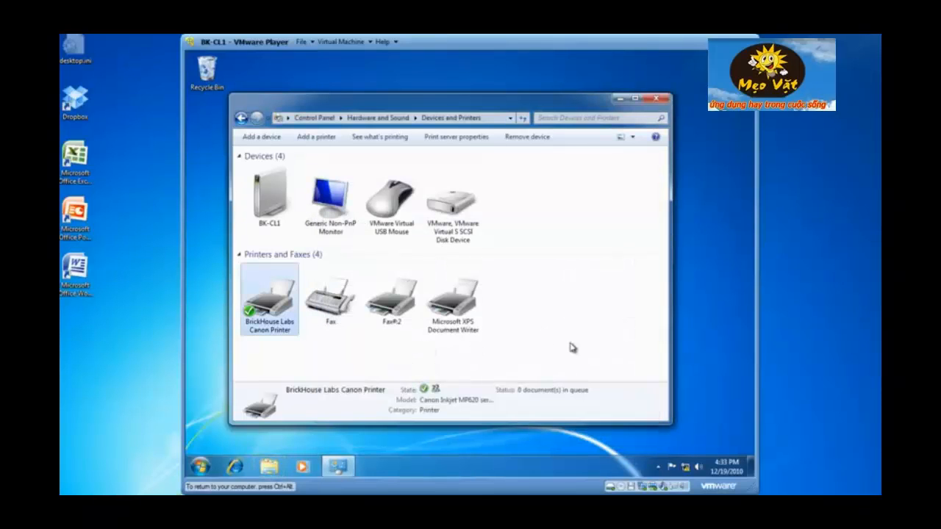